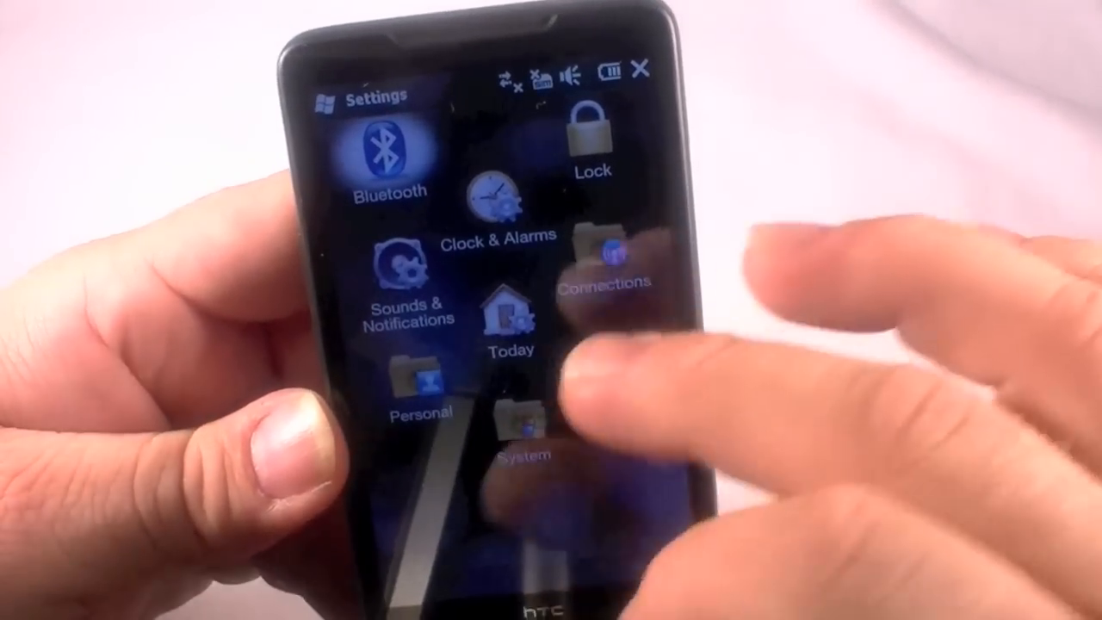
Step: Open Clear Storage under Settings > System to show the 1234 reset confirmation screen
click(516, 431)
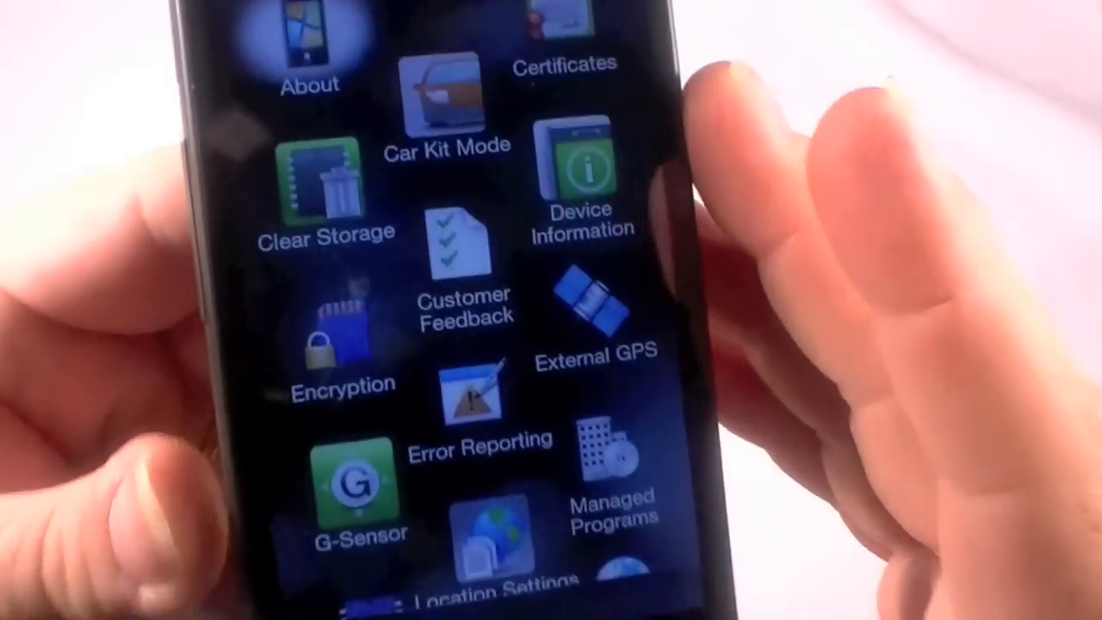
click(323, 180)
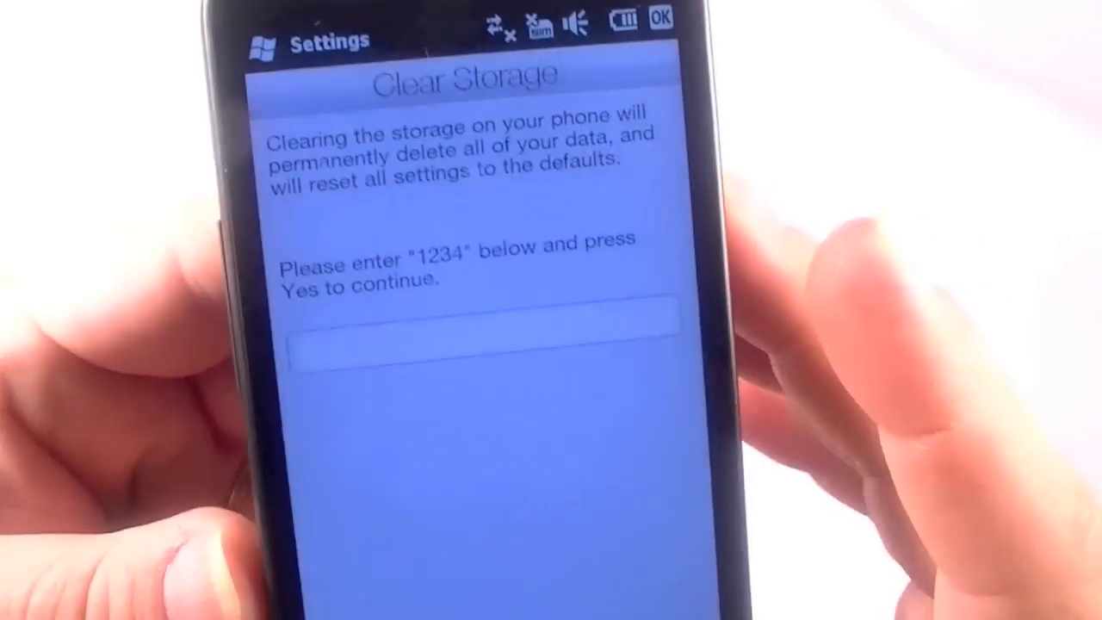